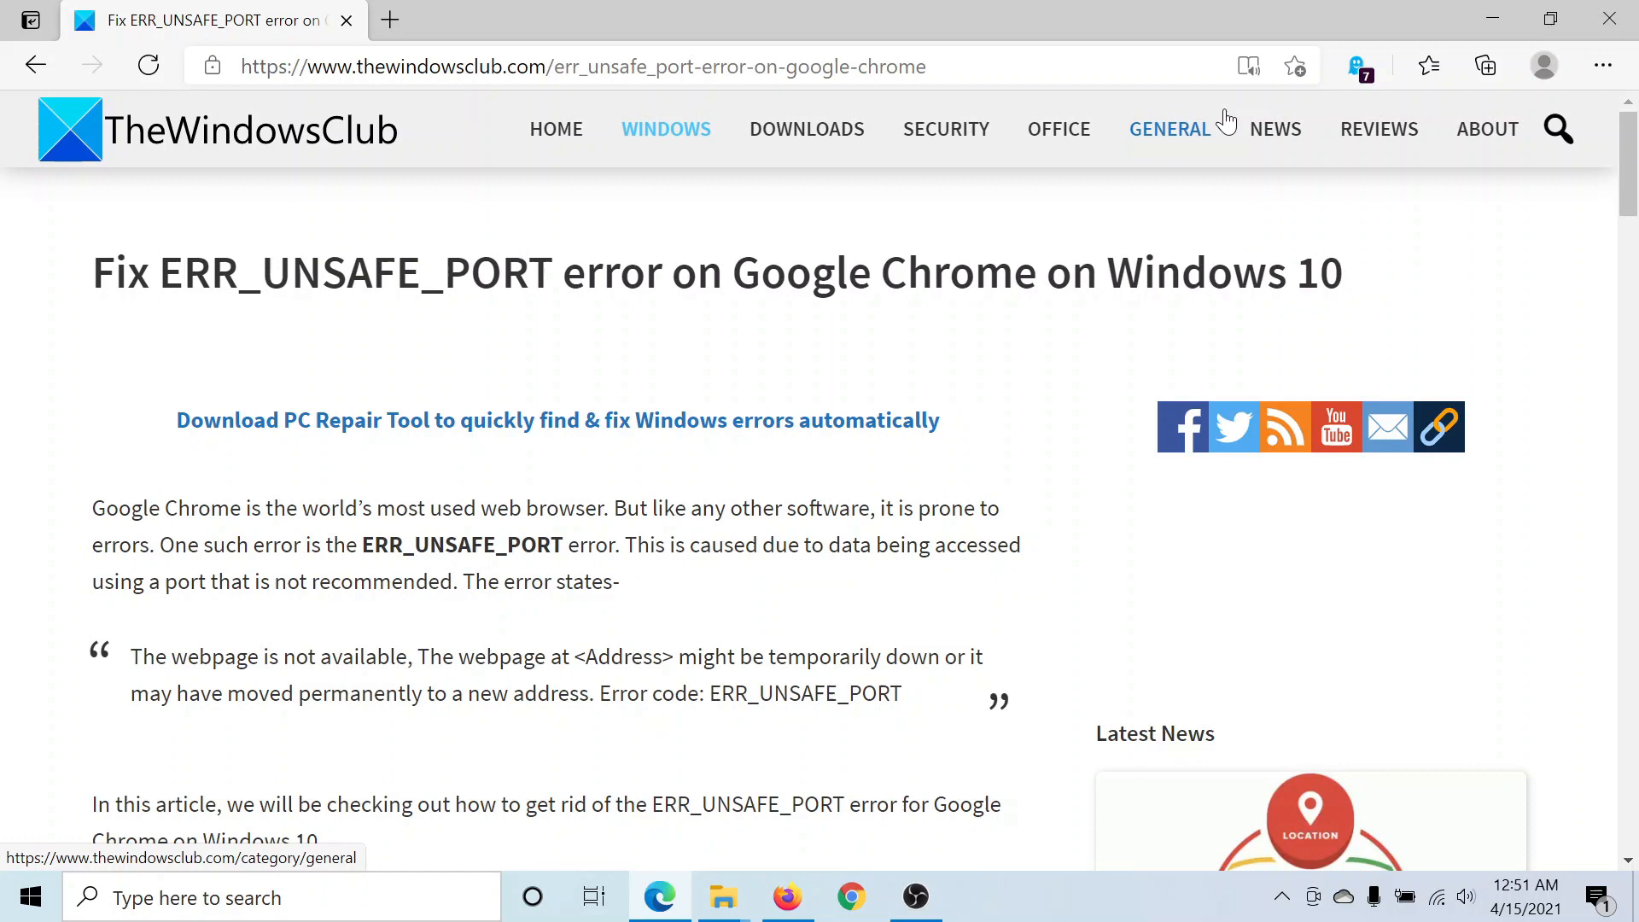
{"action": "mouse_move", "coordinate": [1233, 217]}
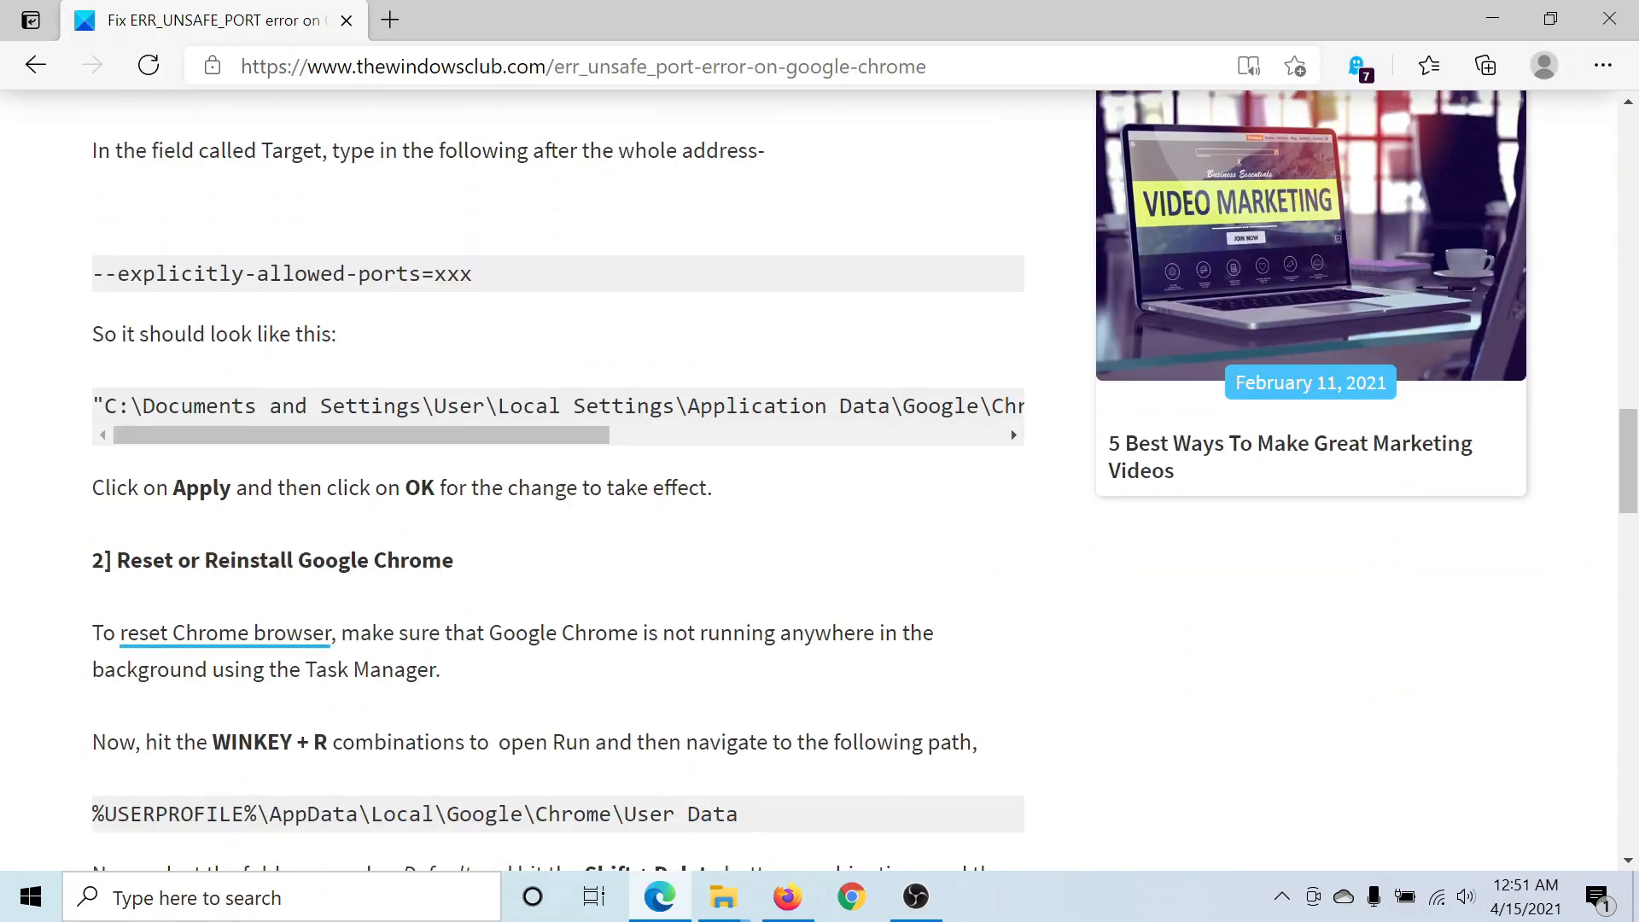
- After reviewing the guide's Target instructions, bring up the Google Chrome shortcut's Properties window
{"action": "left_click_drag", "start_coordinate": [92, 273], "coordinate": [471, 273]}
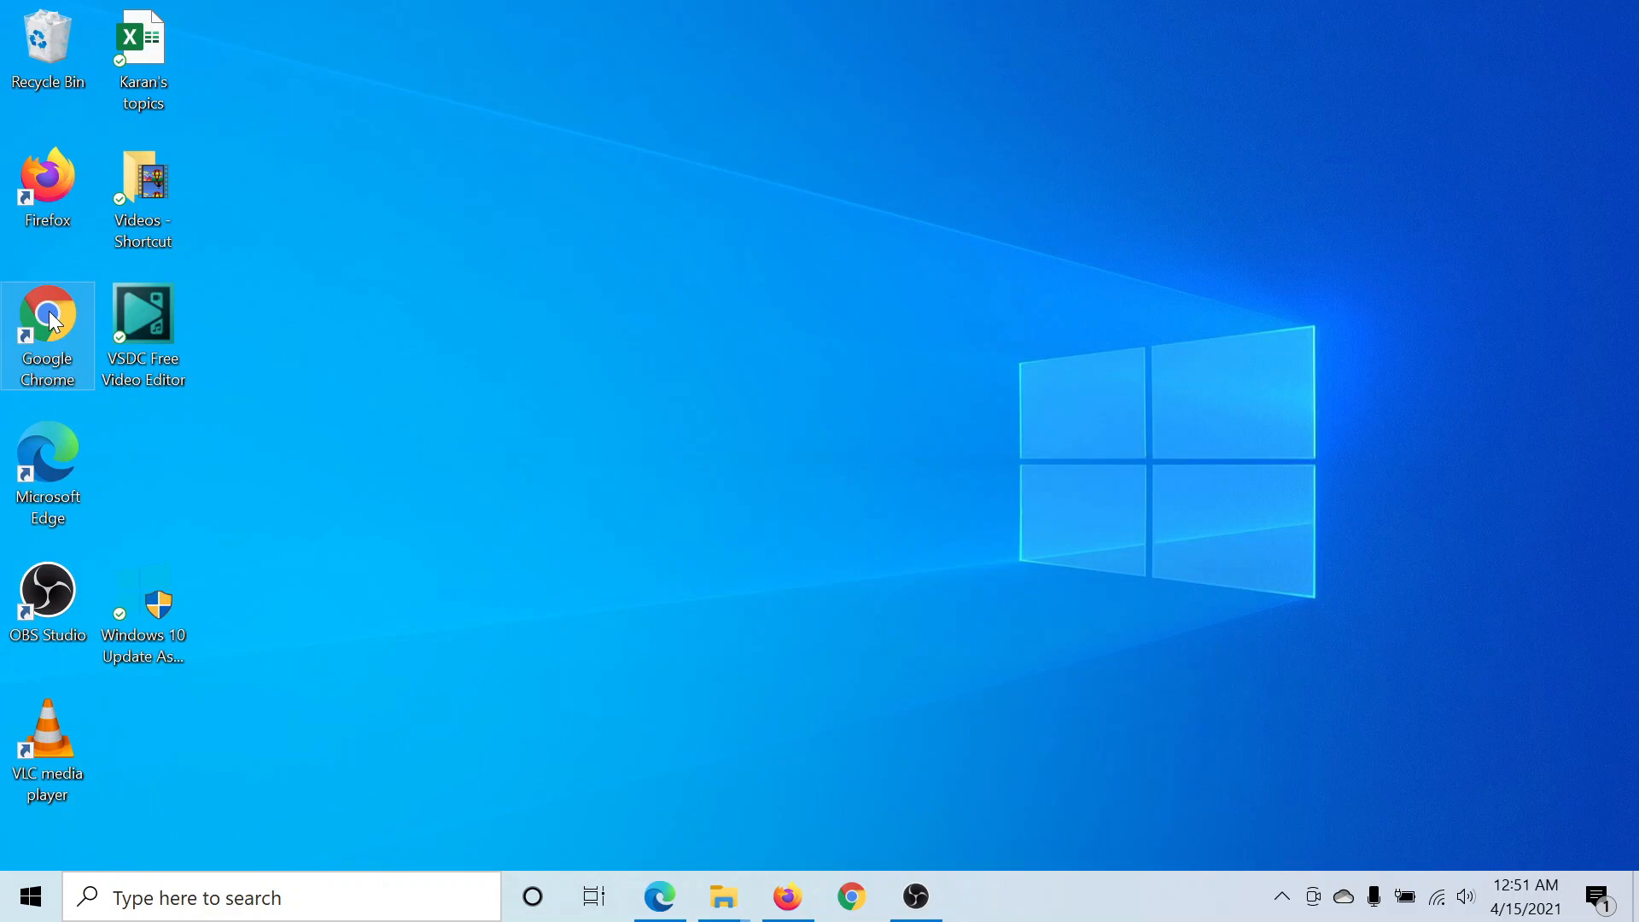
{"action": "right_click", "coordinate": [48, 319]}
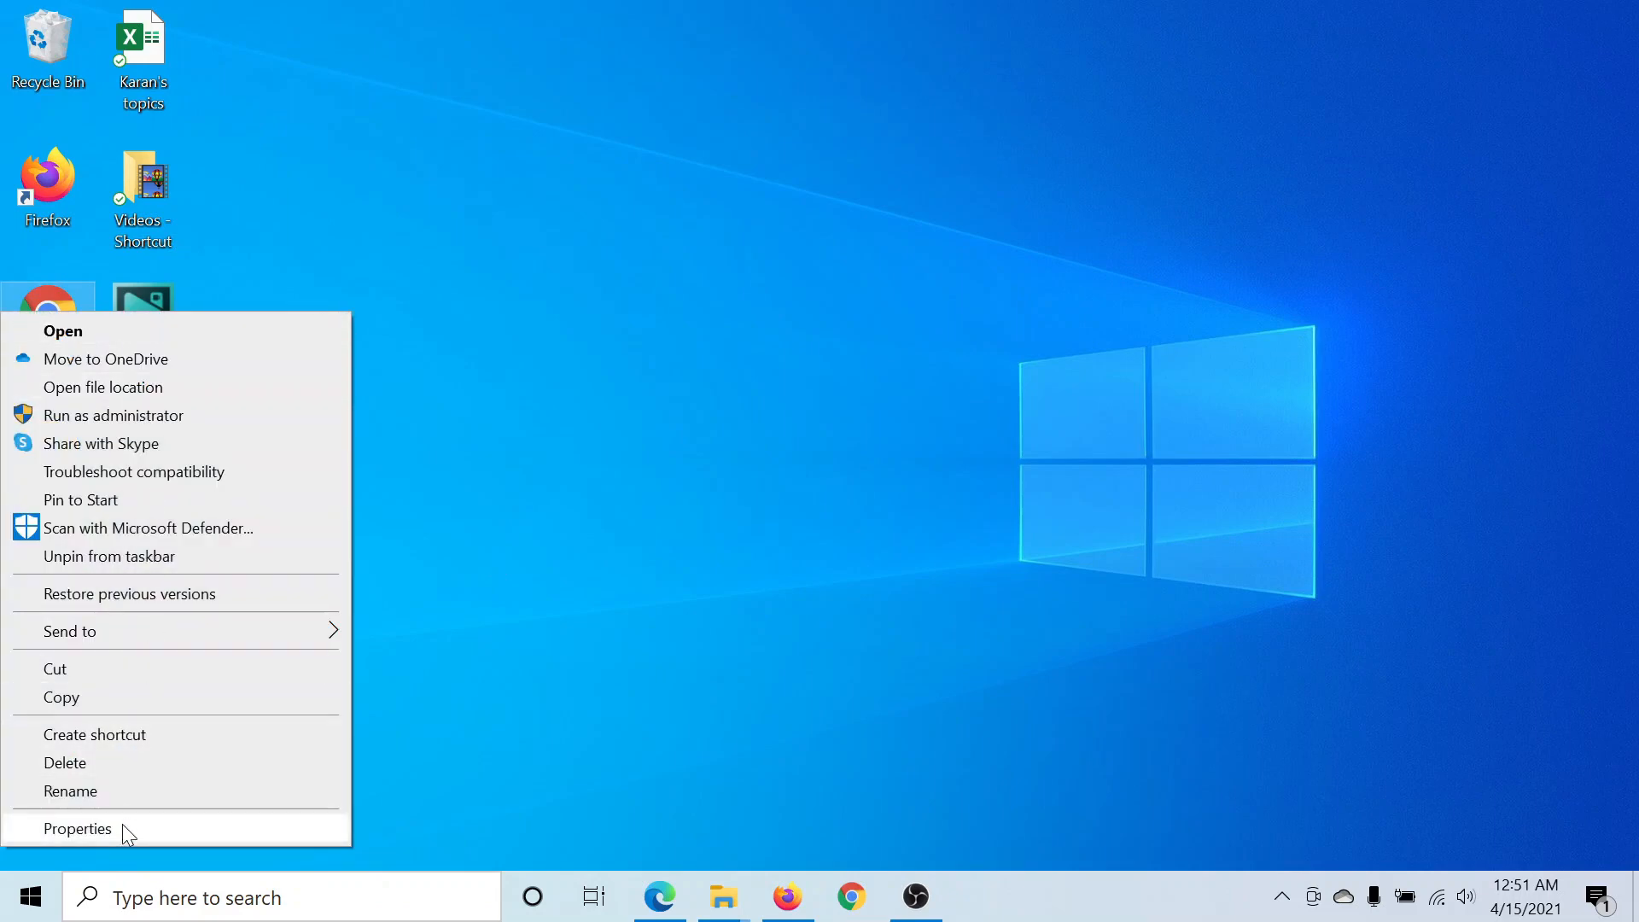
{"action": "left_click", "coordinate": [77, 828]}
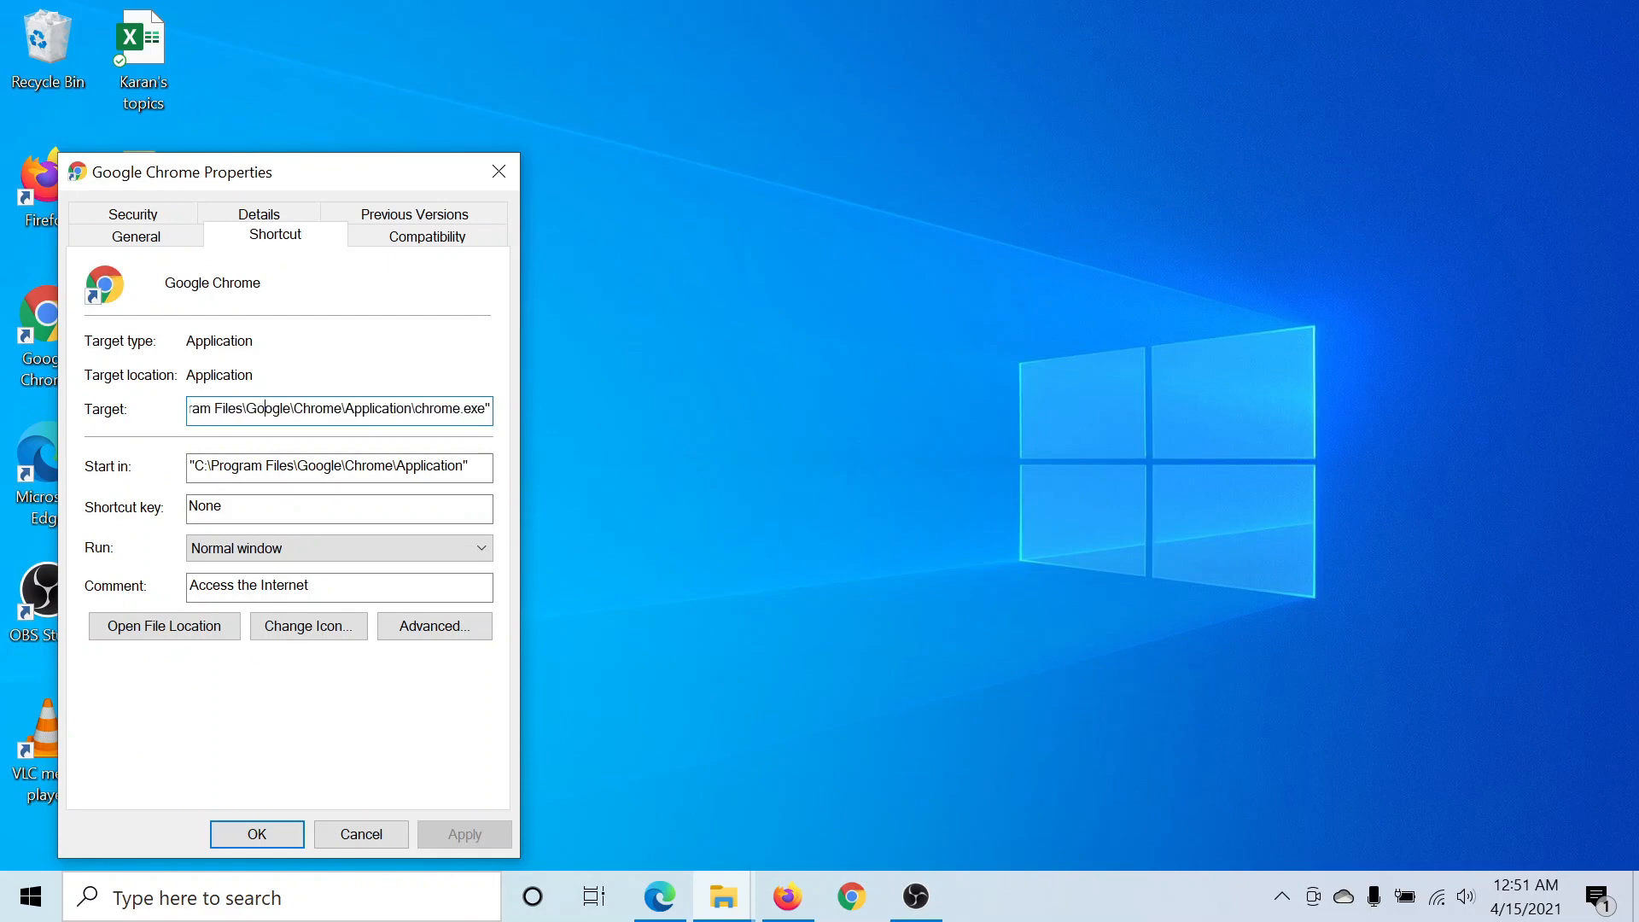
- Append --explicitly-allowed-ports=6666 to the end of the shortcut's Target path
{"action": "triple_click", "coordinate": [337, 408]}
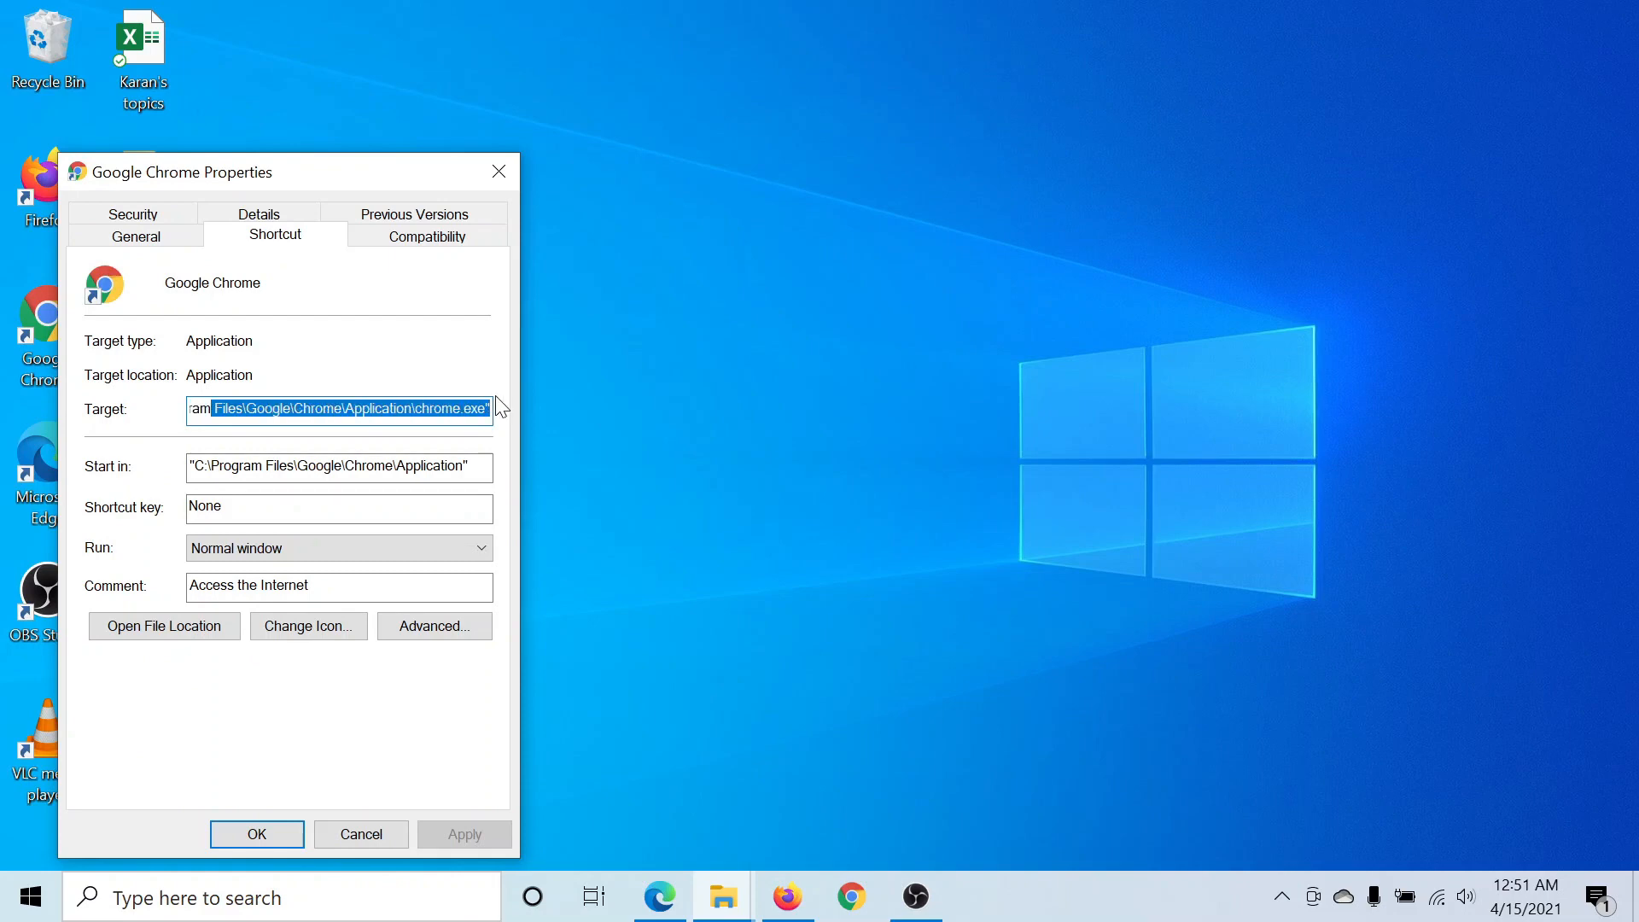
{"action": "left_click", "coordinate": [487, 408]}
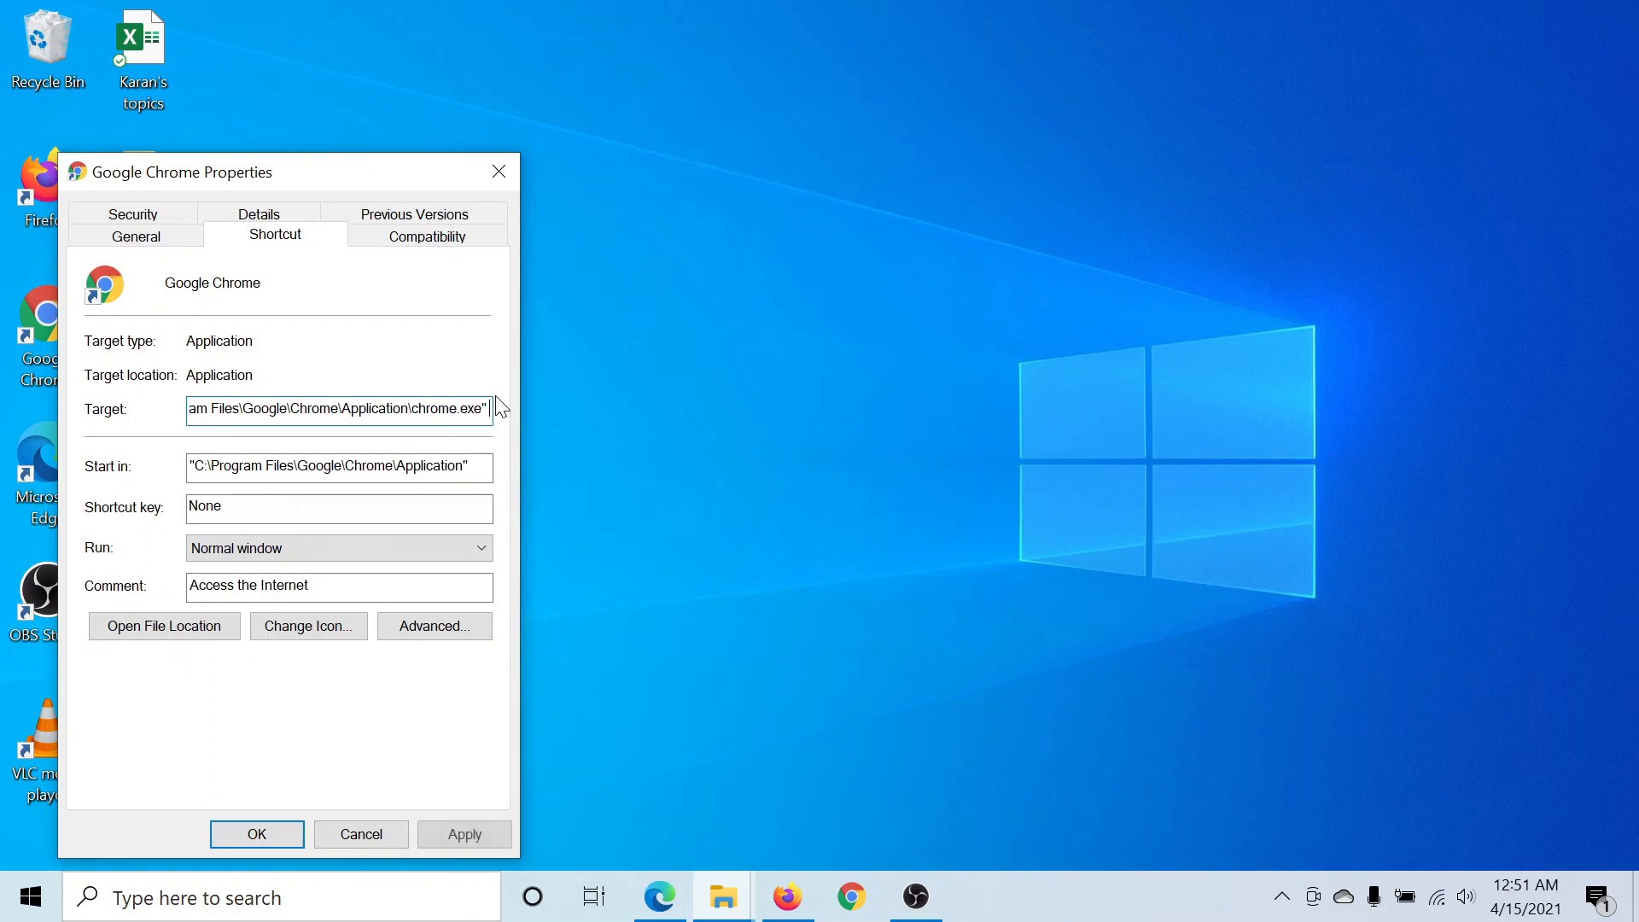
{"action": "type", "text": "--explicitly-allowed-ports=xxx"}
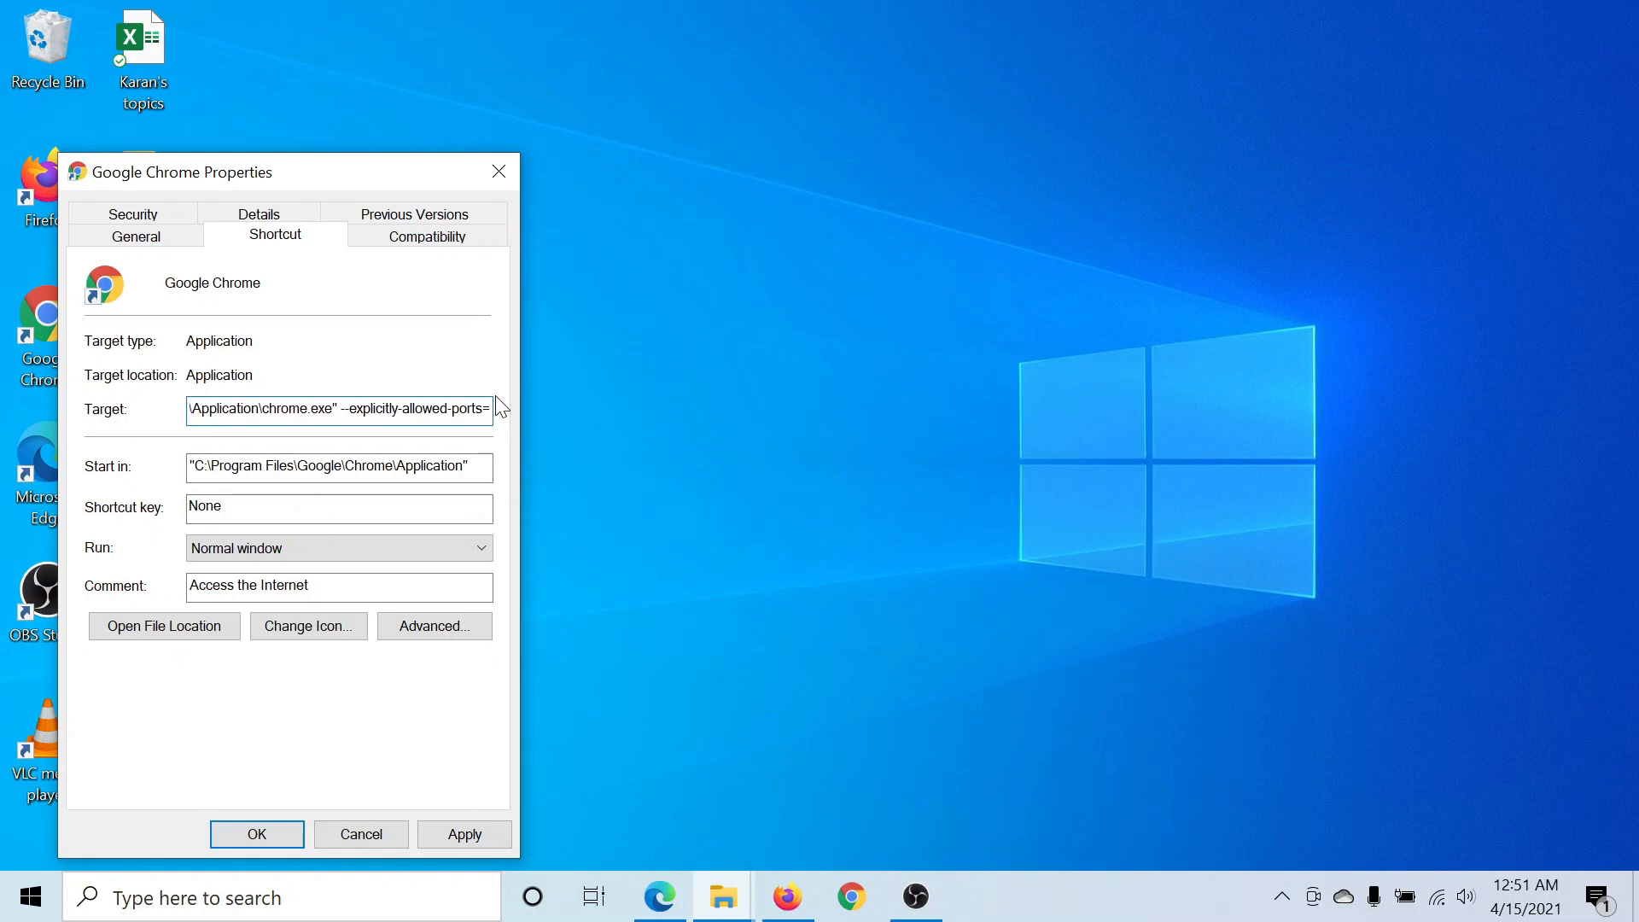
{"action": "type", "text": "6666"}
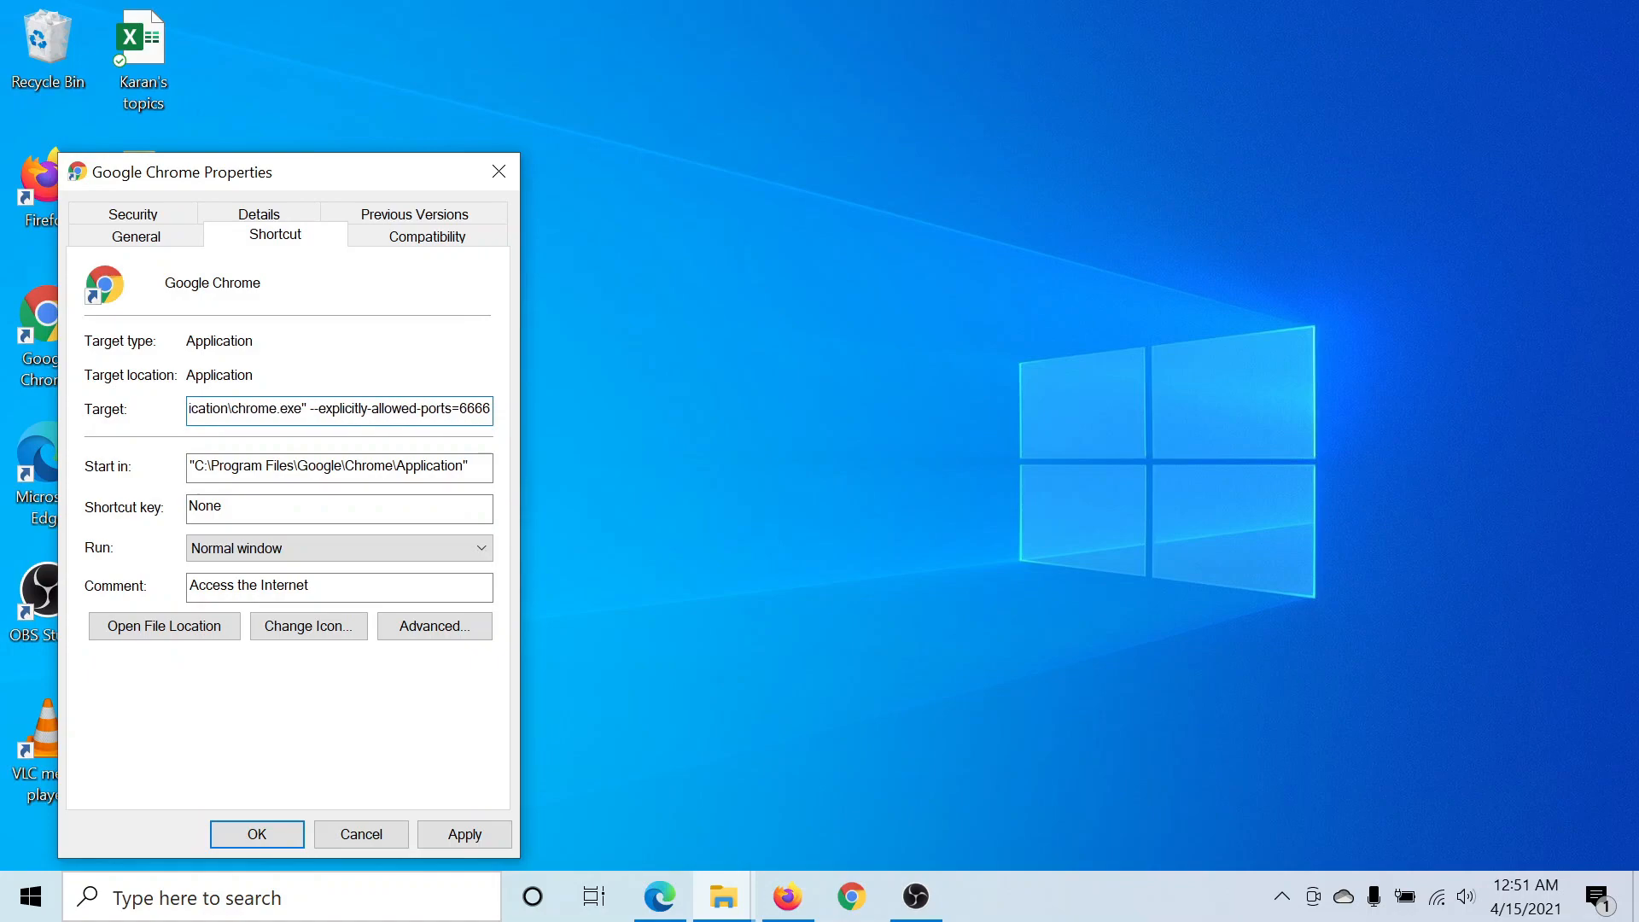
- Save the edited Target with OK and grant administrator permission at the Access Denied prompt
{"action": "left_click", "coordinate": [257, 836]}
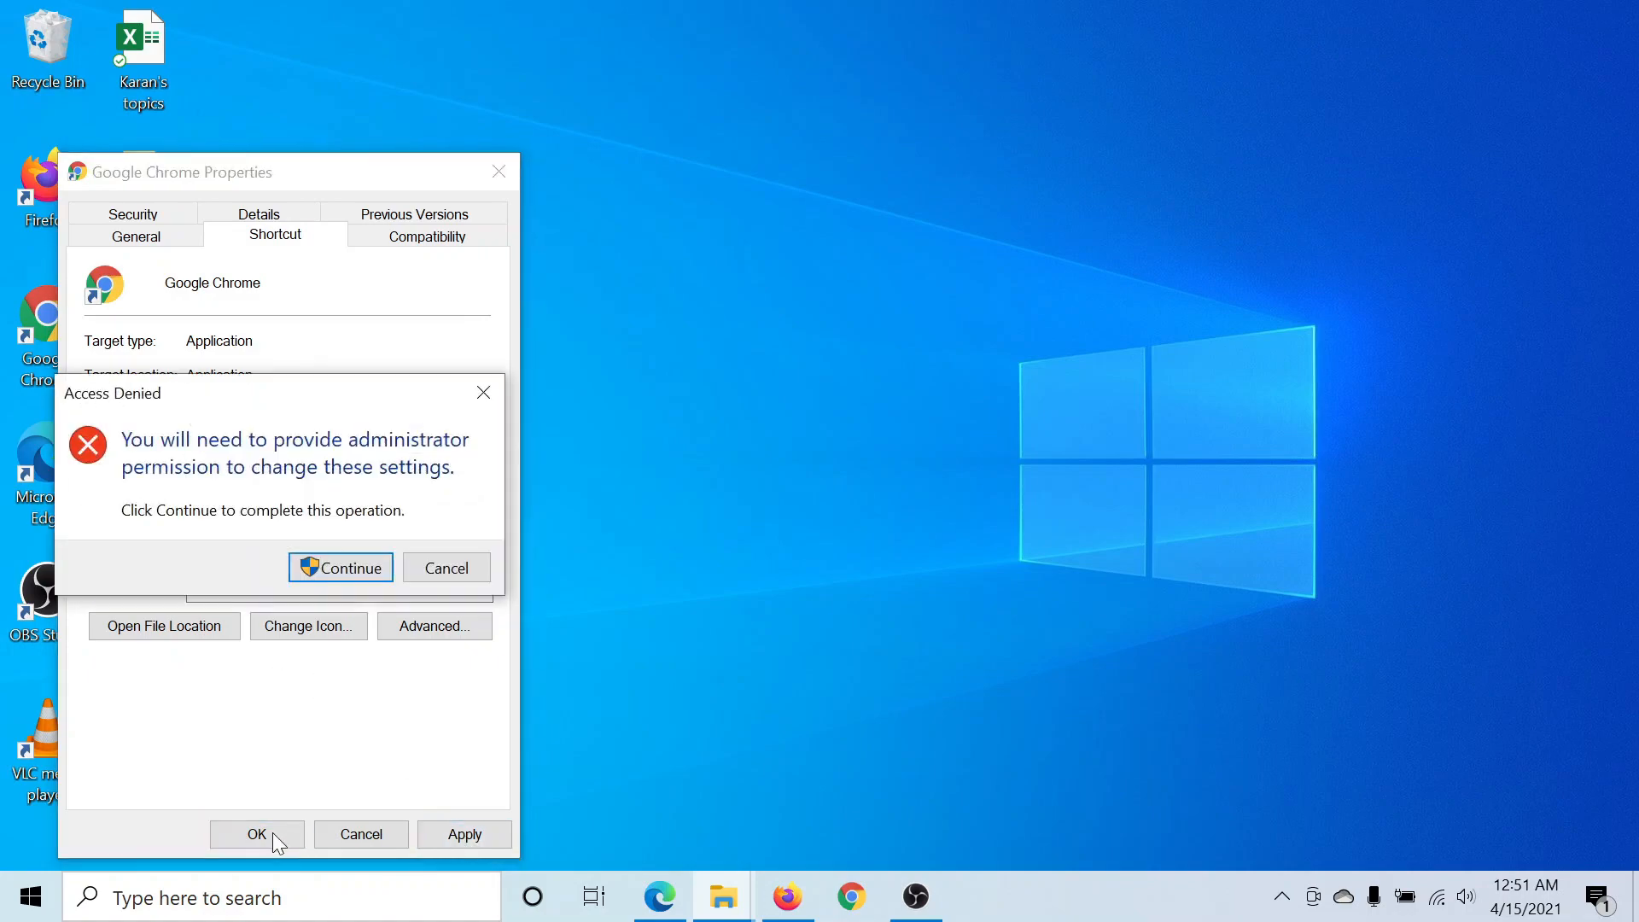
{"action": "left_click", "coordinate": [340, 567]}
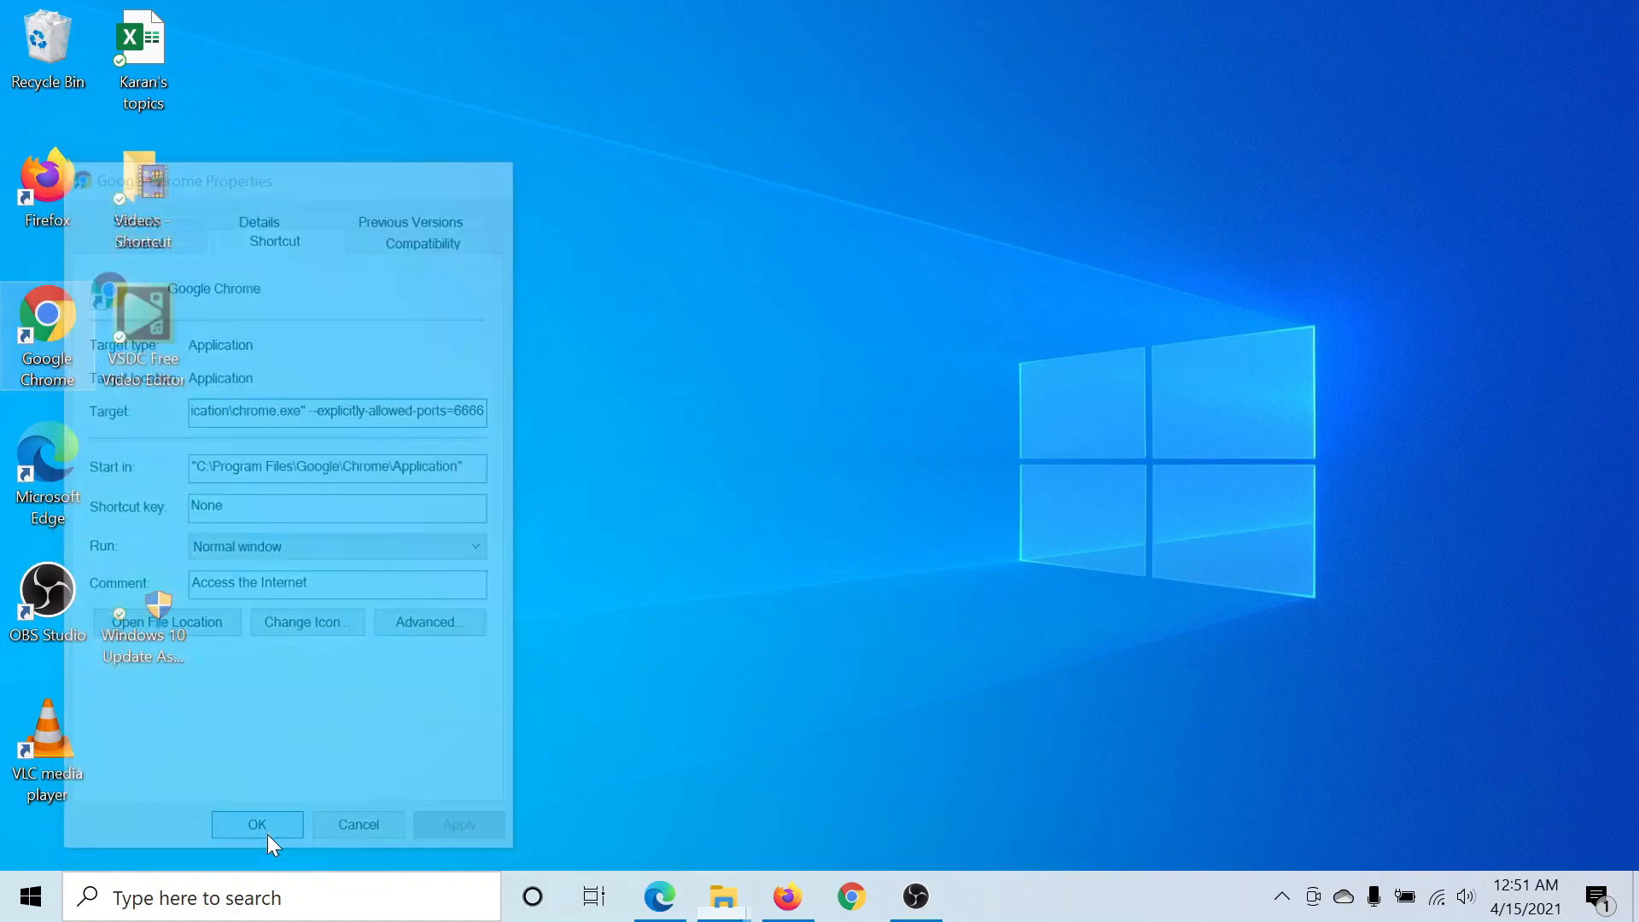
{"action": "left_click", "coordinate": [258, 825]}
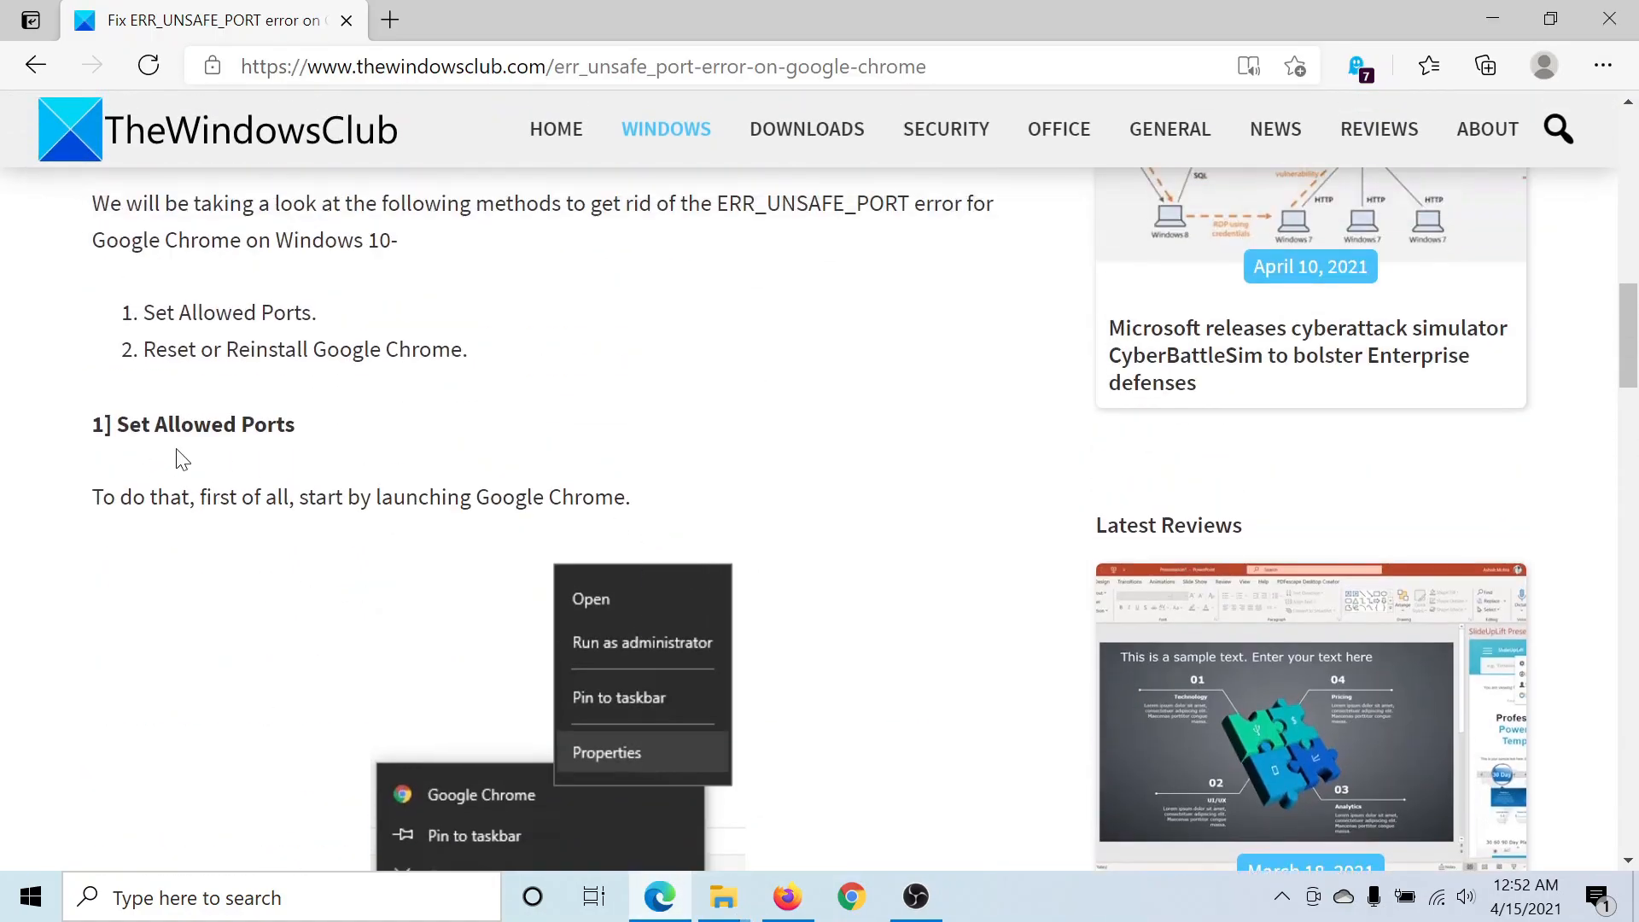
{"action": "mouse_move", "coordinate": [454, 449]}
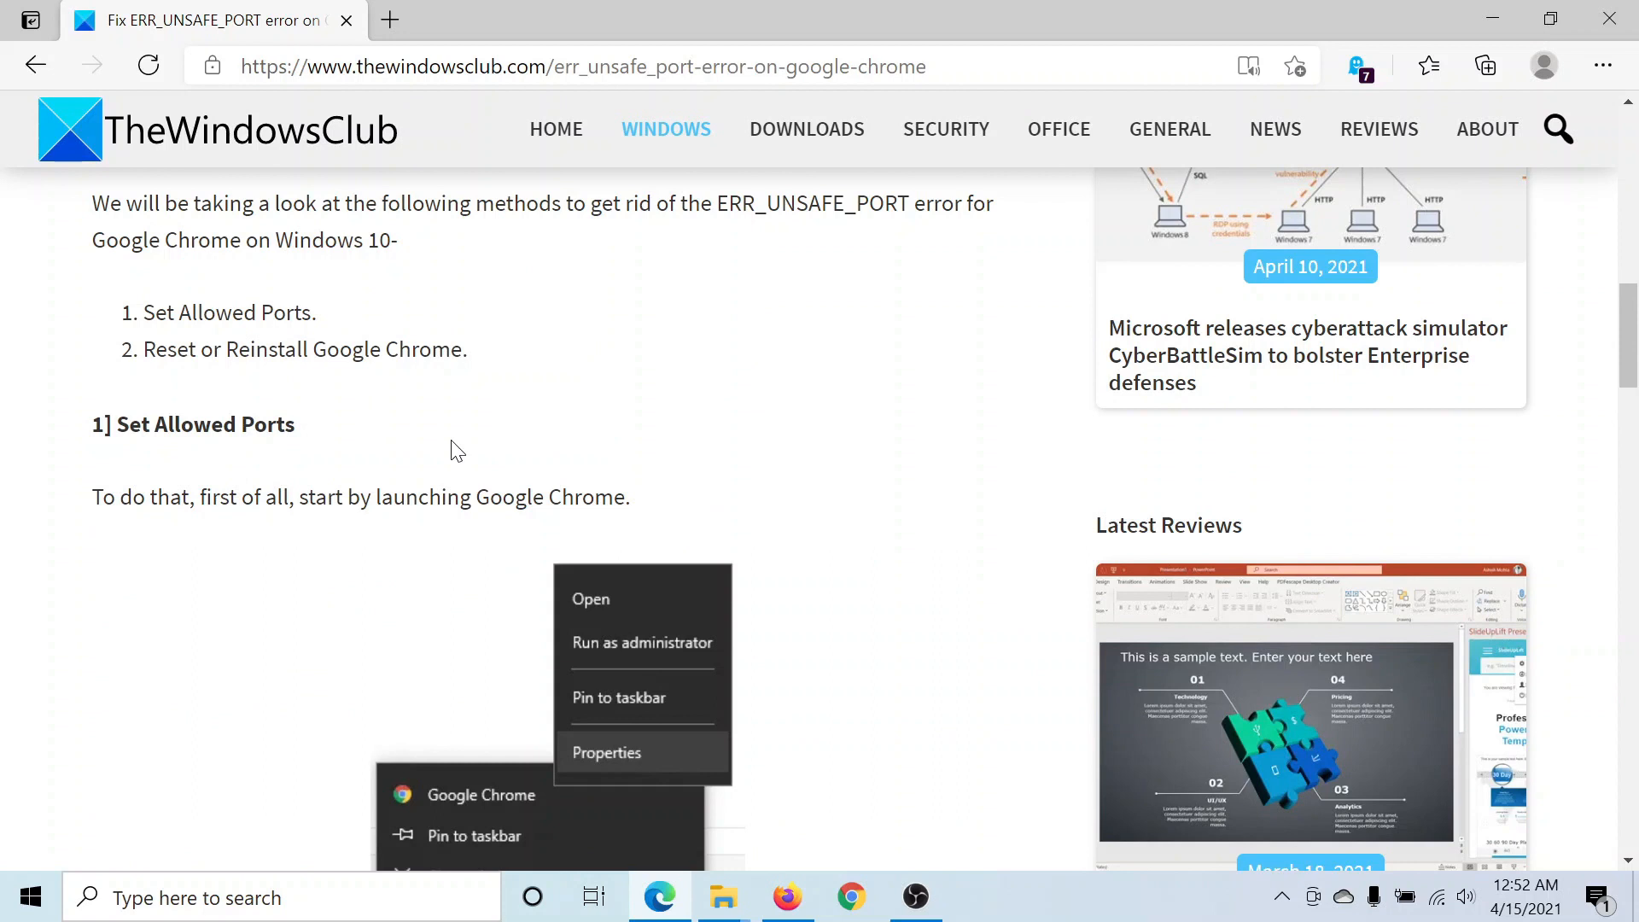